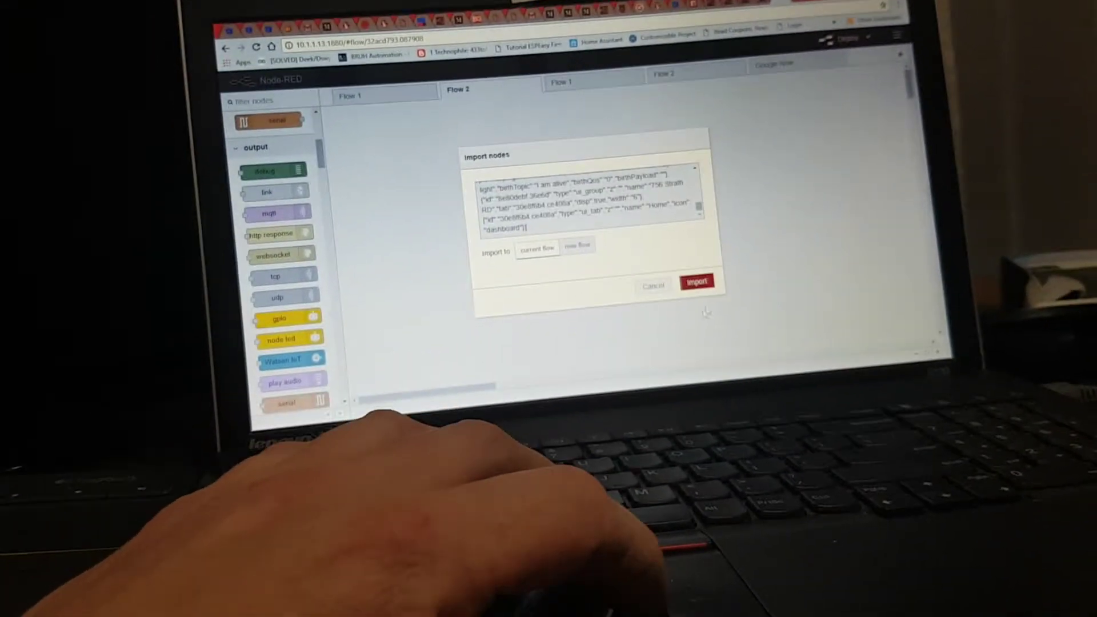
# Import the pasted dashboard flow JSON into the current Flow 2 tab
pyautogui.click(697, 281)
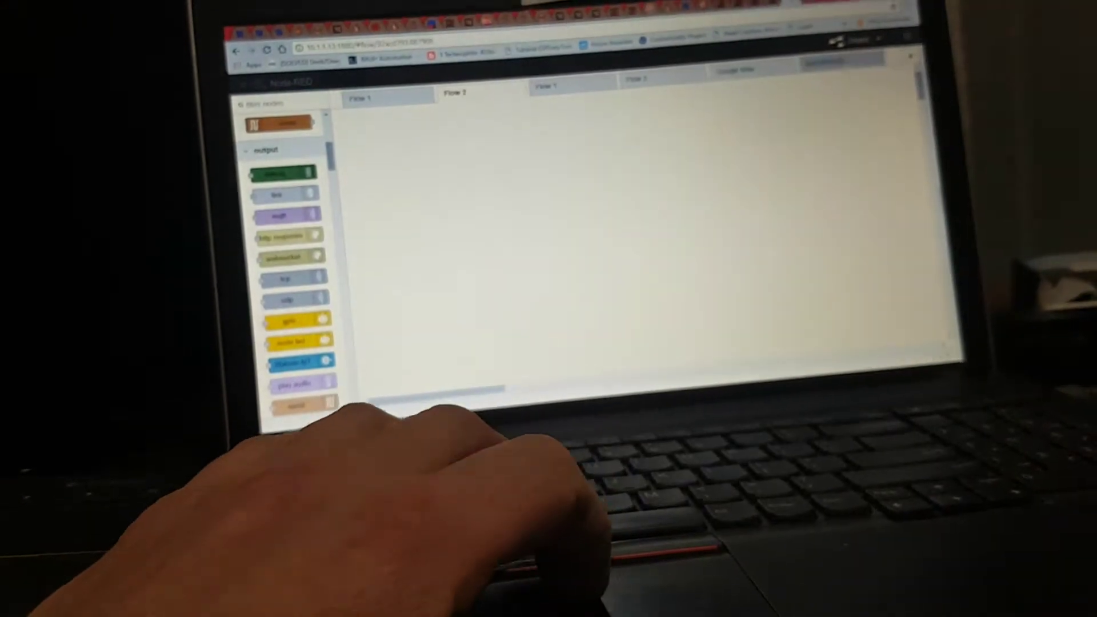